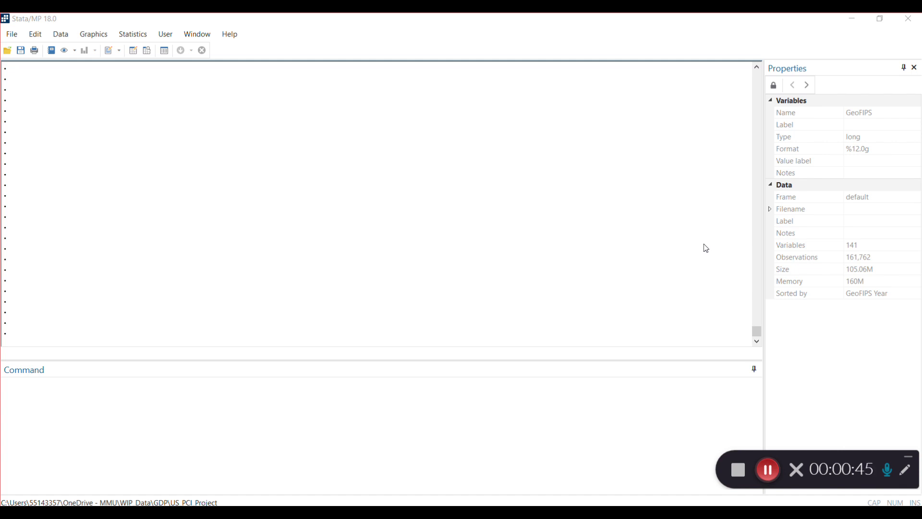
pyautogui.moveTo(914, 282)
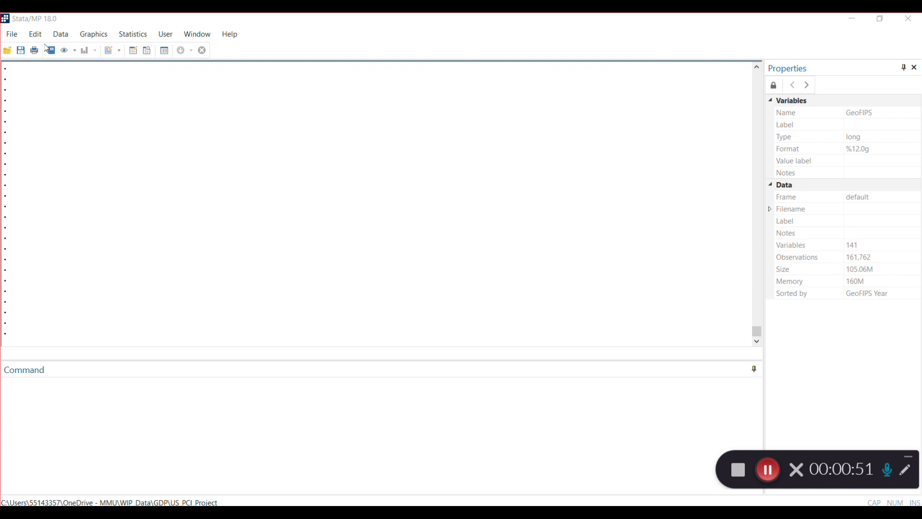
pyautogui.moveTo(13, 37)
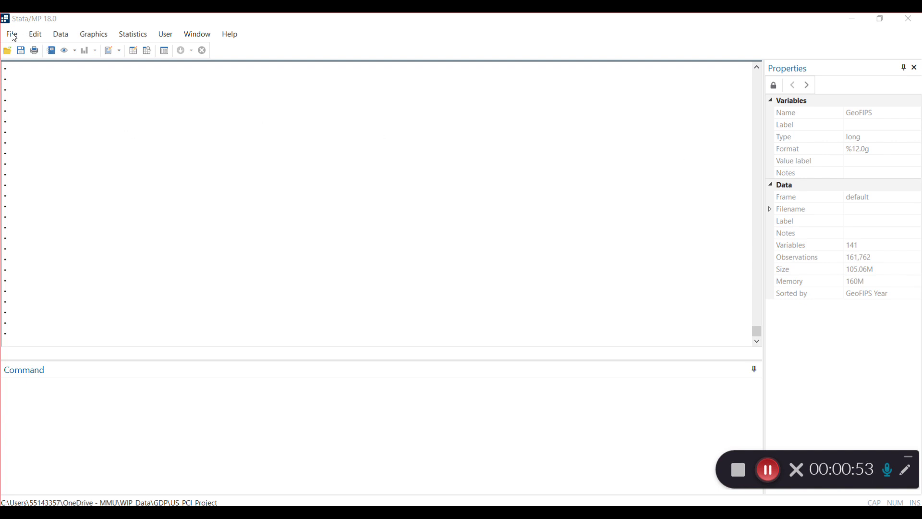
pyautogui.moveTo(53, 39)
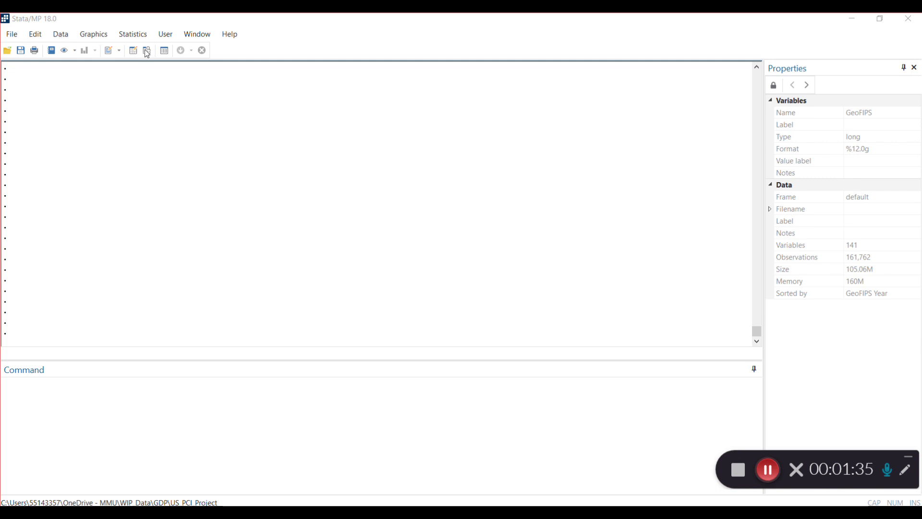
pyautogui.moveTo(621, 103)
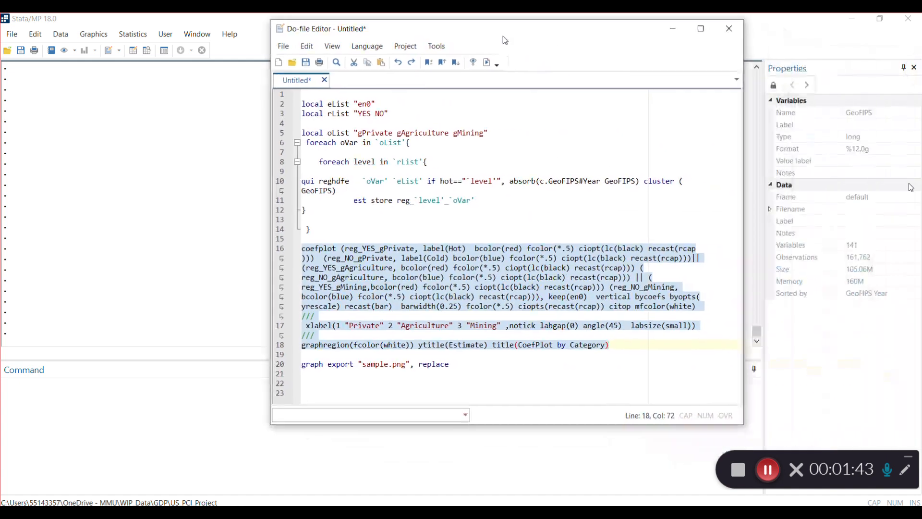
# Delete the coefplot and graph export lines (16–20), keeping only the locals and reghdfe loop.
pyautogui.moveTo(505, 28); pyautogui.dragTo(658, 34)
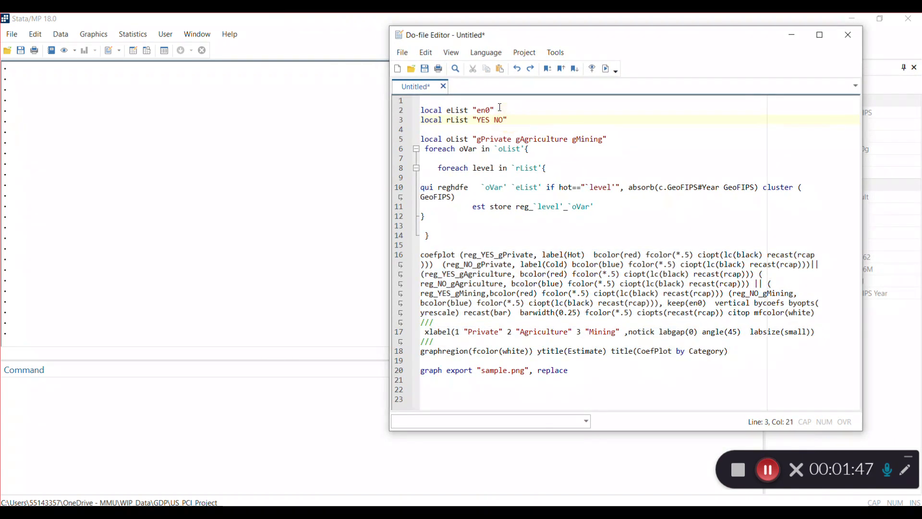
pyautogui.click(419, 110)
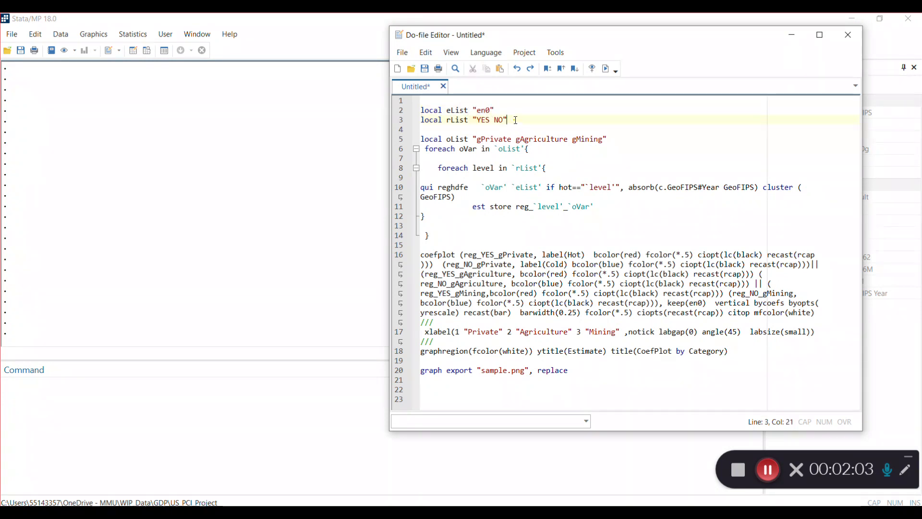
pyautogui.moveTo(507, 120); pyautogui.dragTo(473, 119)
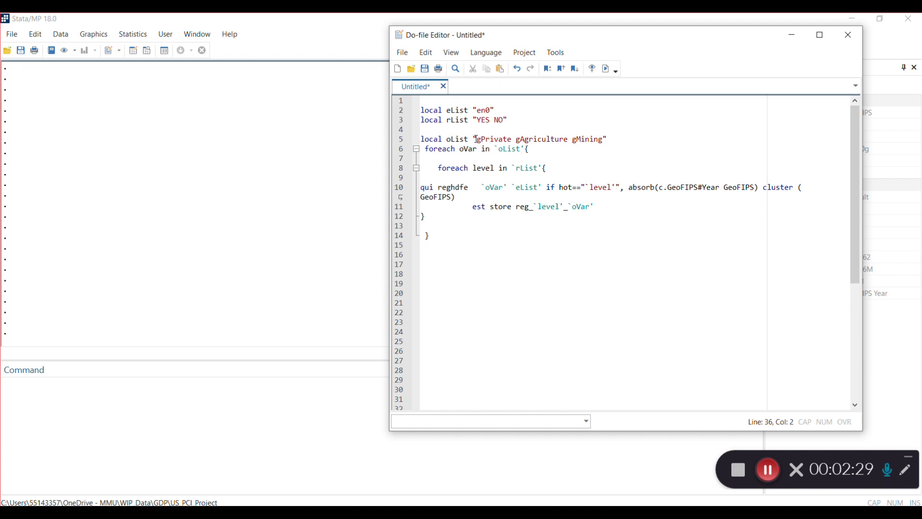
pyautogui.doubleClick(492, 139)
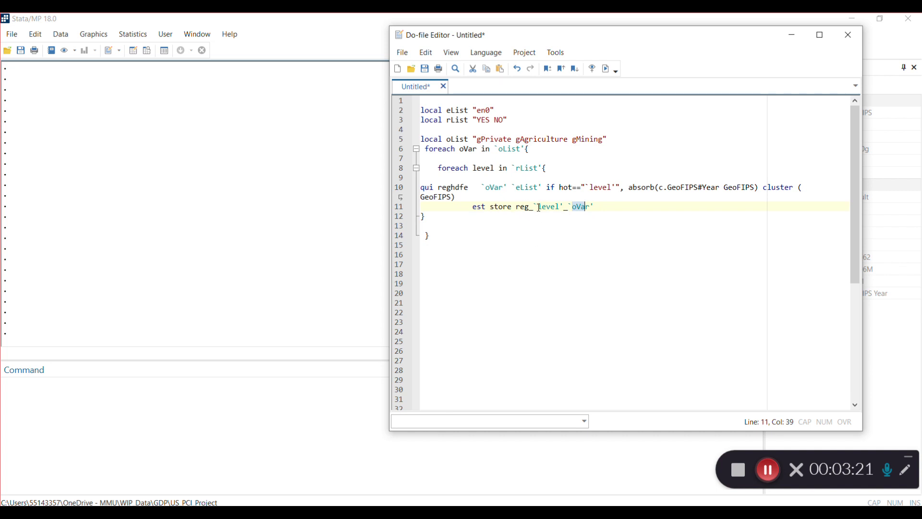
pyautogui.moveTo(494, 220)
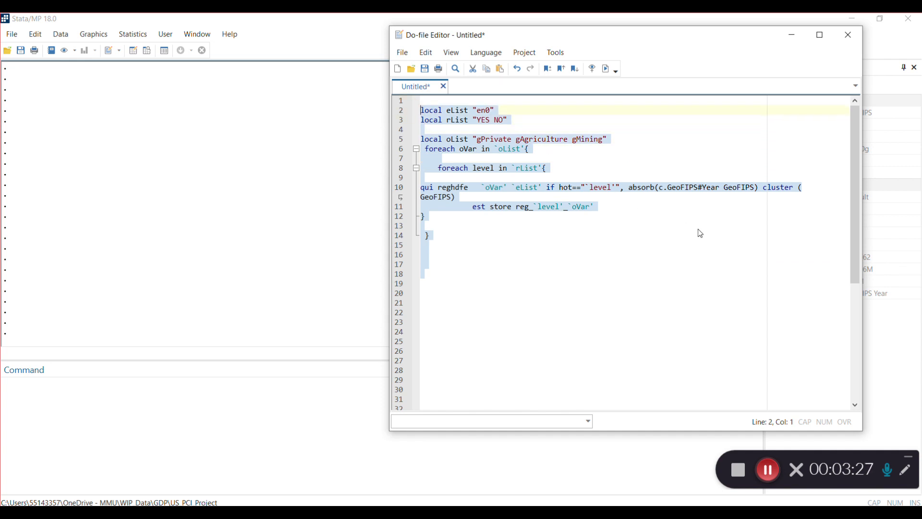
# Execute the reghdfe loop, storing Hot and Cold estimates such as YES gPrivate (en0 0.589).
pyautogui.click(606, 68)
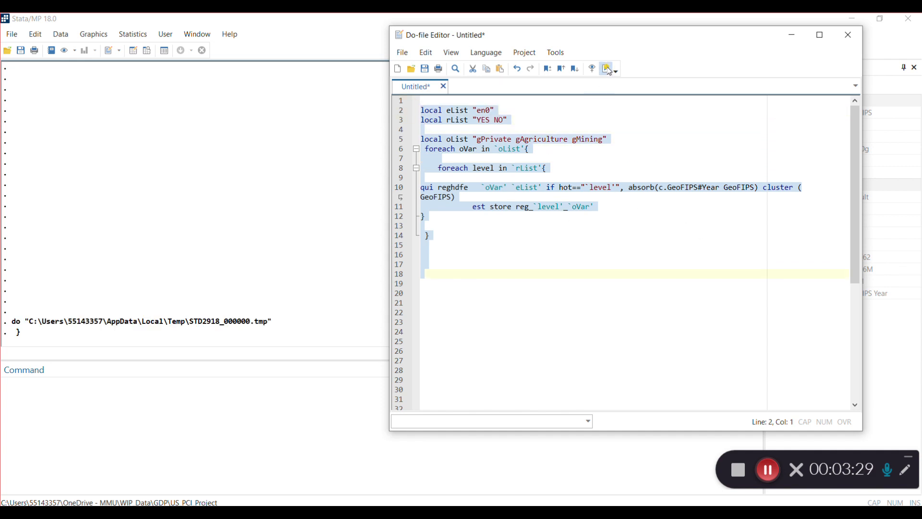
pyautogui.click(605, 68)
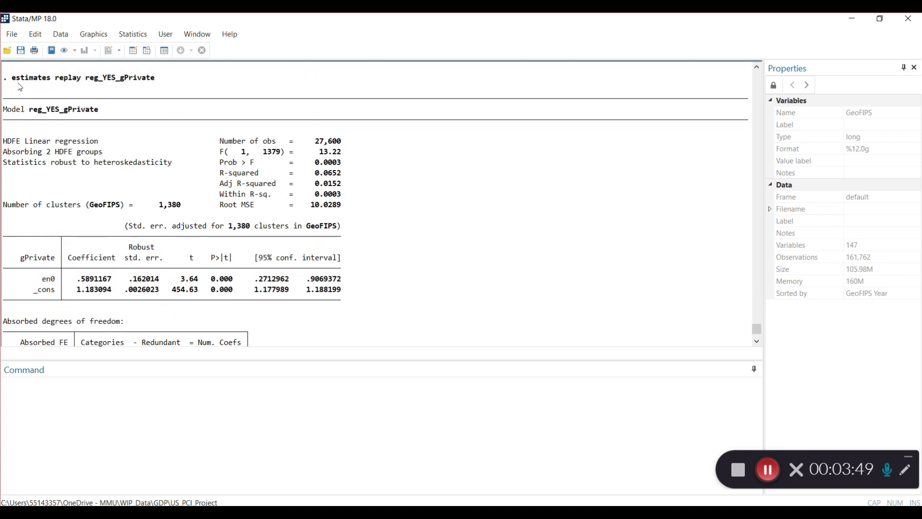
pyautogui.moveTo(105, 84)
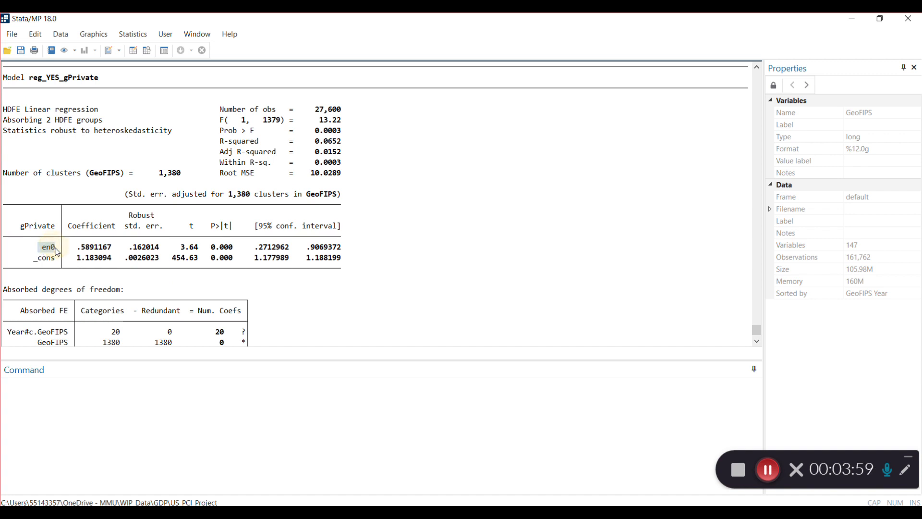
pyautogui.moveTo(75, 248)
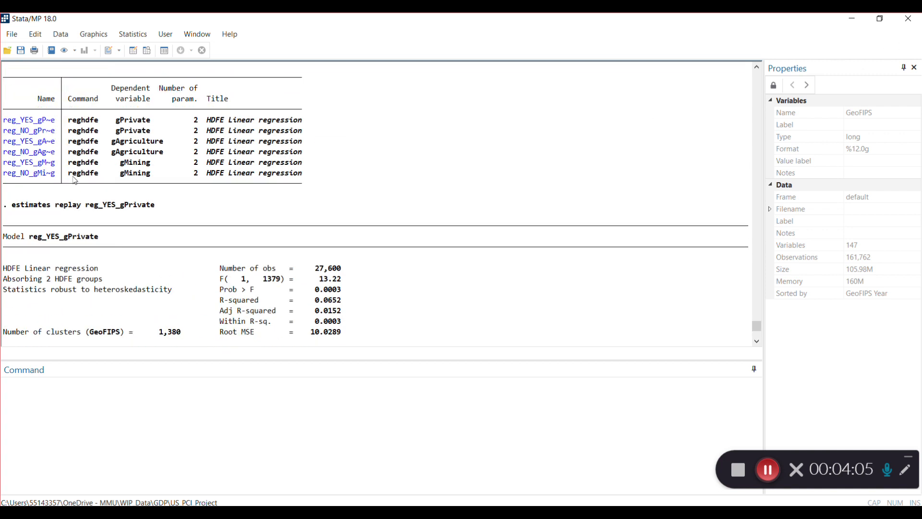
pyautogui.moveTo(78, 271)
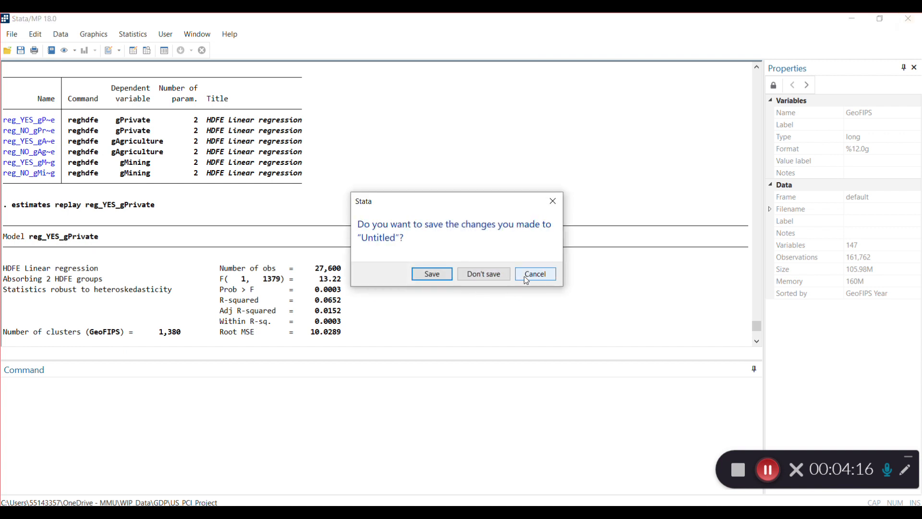
pyautogui.click(534, 274)
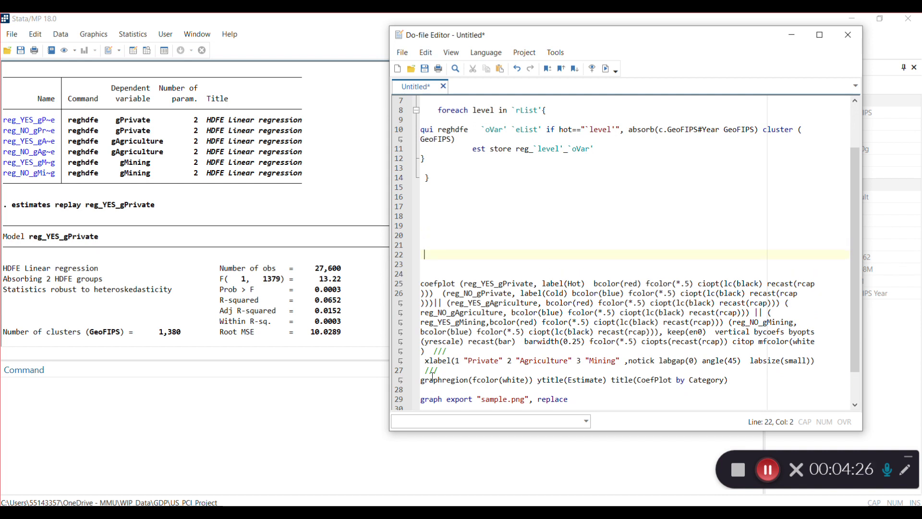
pyautogui.scroll(-3)
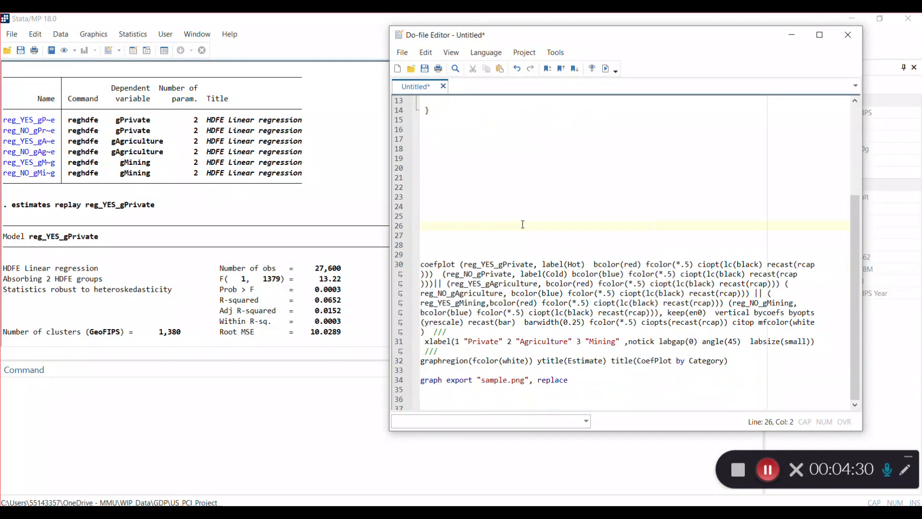
pyautogui.click(453, 255)
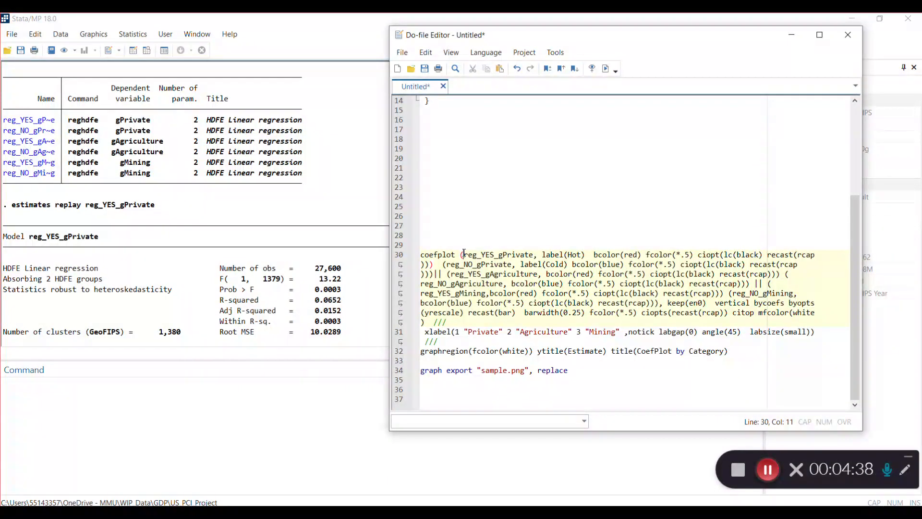
pyautogui.doubleClick(496, 253)
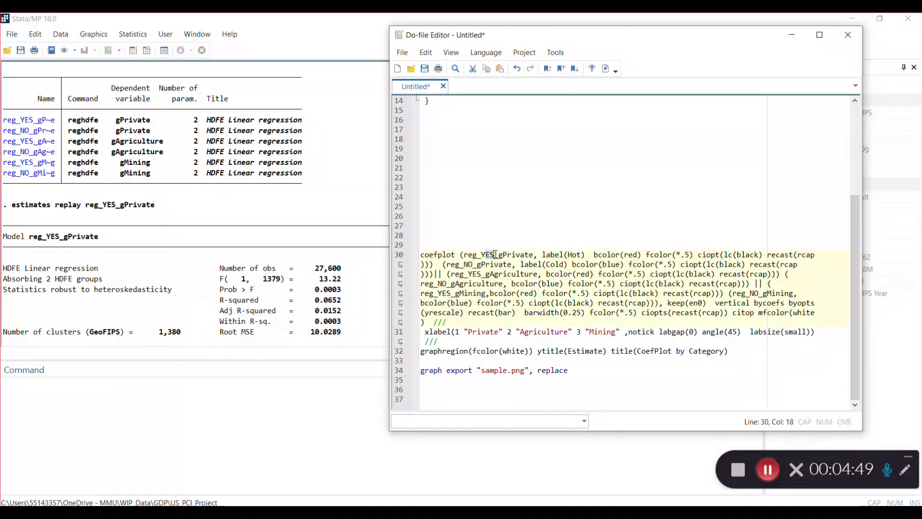
pyautogui.doubleClick(577, 254)
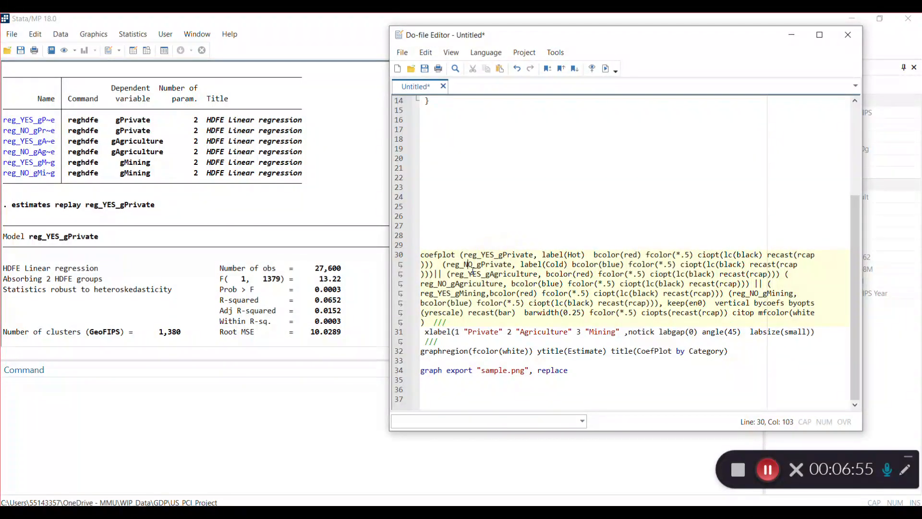
pyautogui.doubleClick(475, 273)
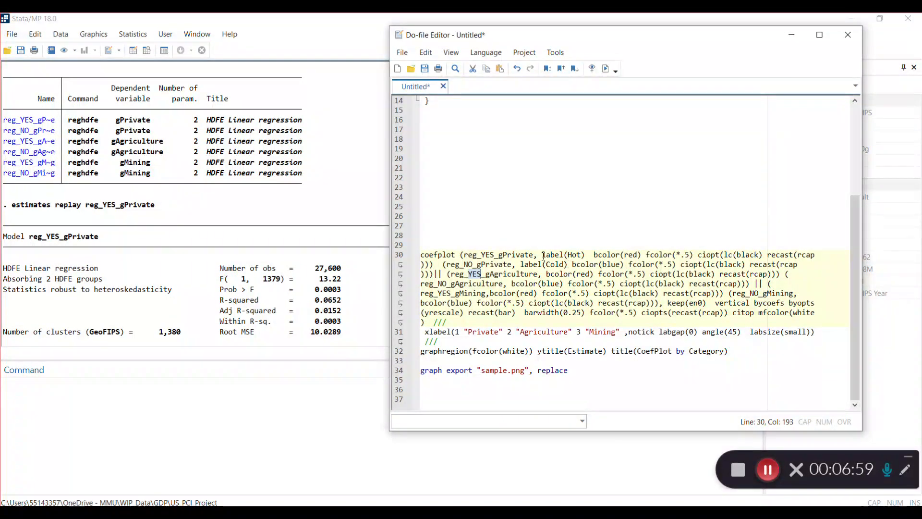
pyautogui.click(532, 264)
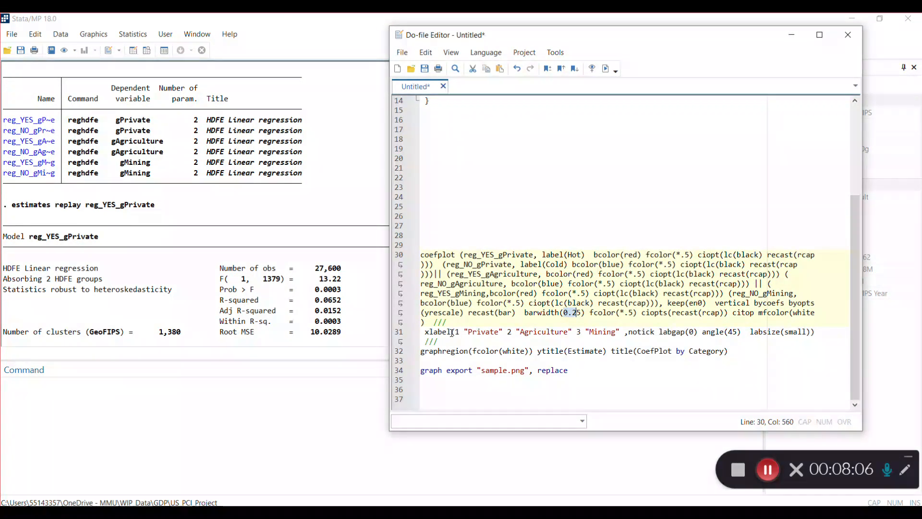
pyautogui.click(435, 331)
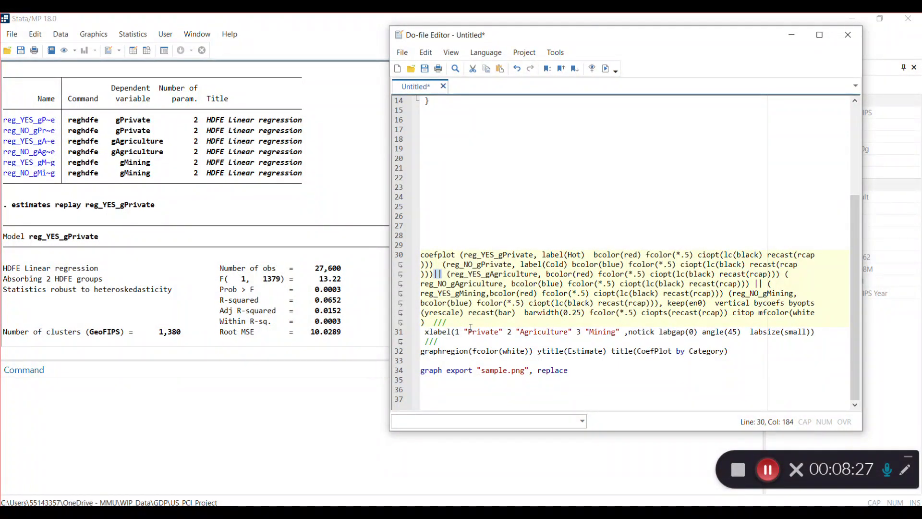
pyautogui.doubleClick(482, 331)
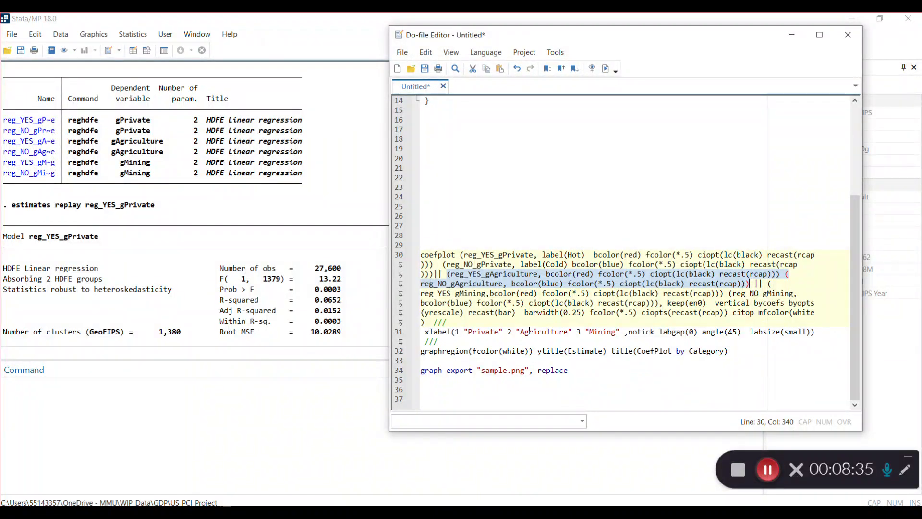
pyautogui.doubleClick(542, 331)
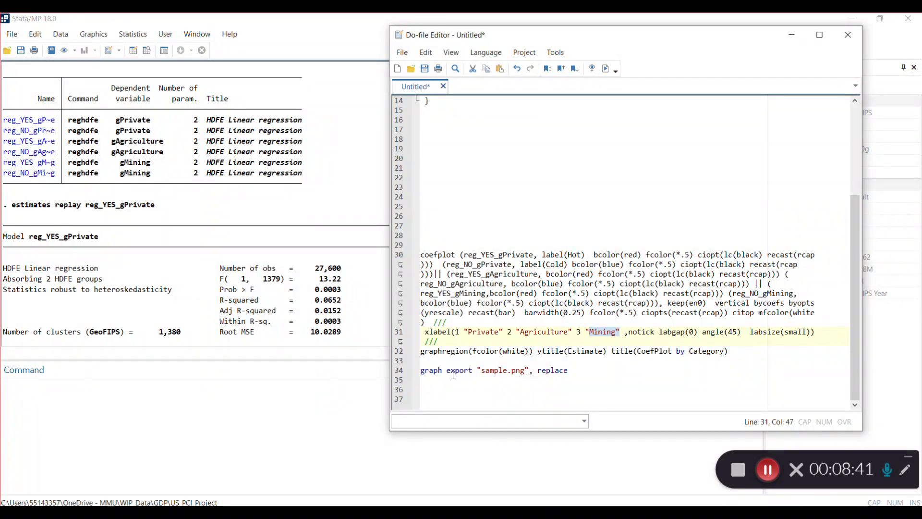
pyautogui.doubleClick(585, 351)
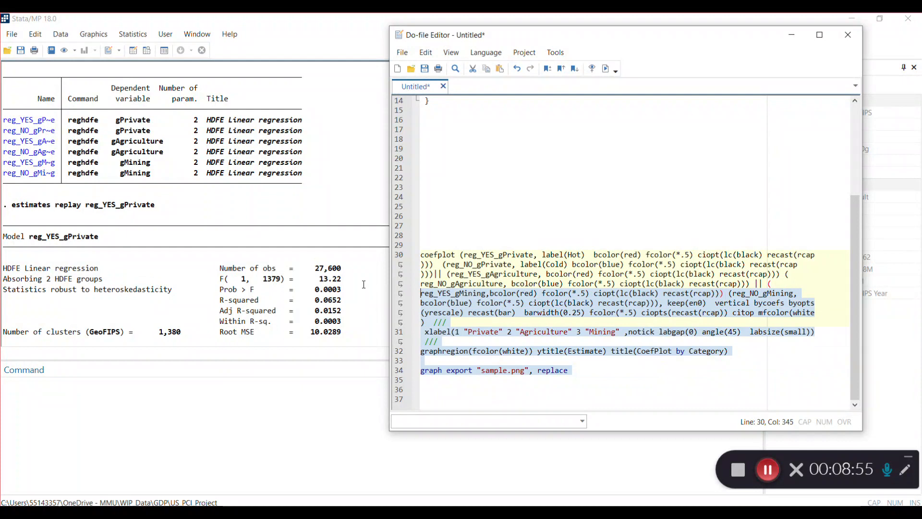
# Run the coefplot code to render 'CoefPlot by Category' for Private, Agriculture and Mining.
pyautogui.click(592, 68)
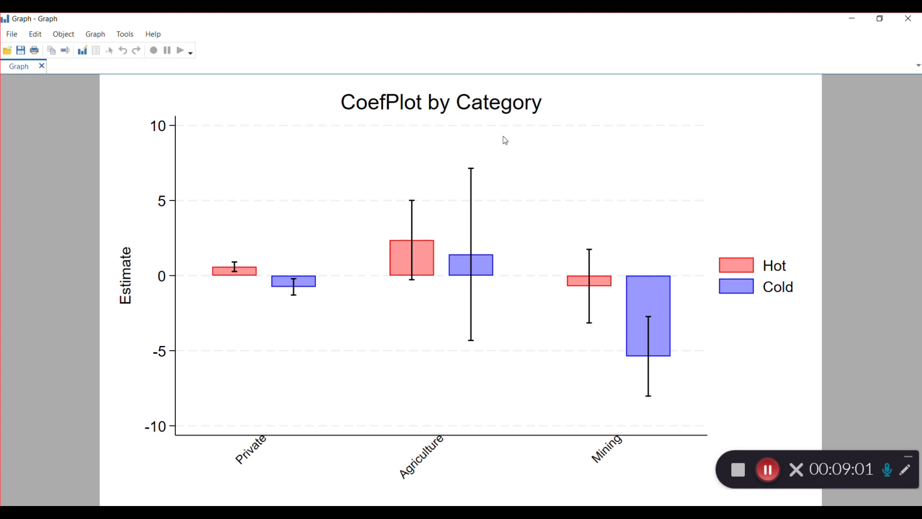
pyautogui.moveTo(316, 286)
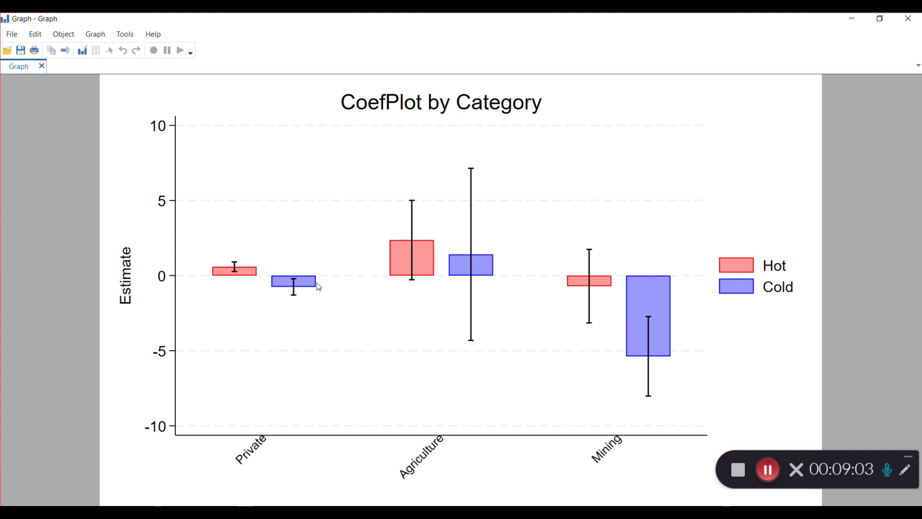
pyautogui.moveTo(260, 454)
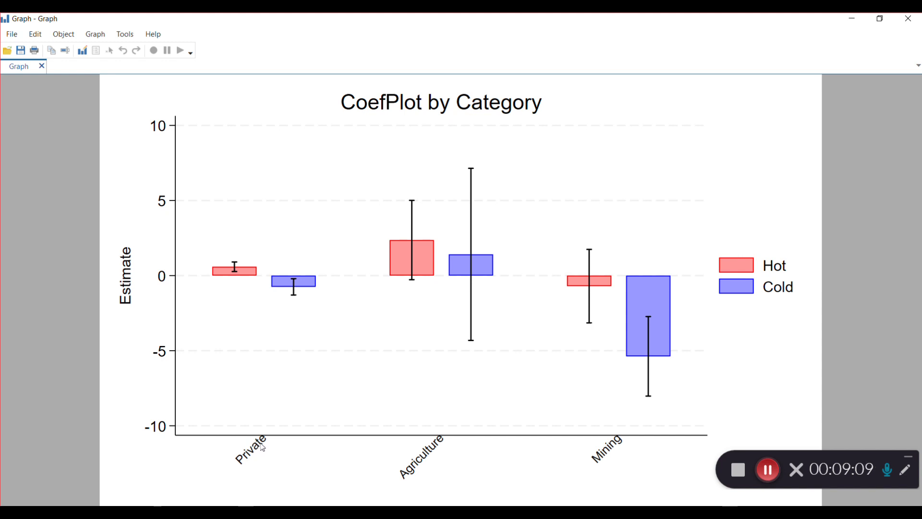
pyautogui.moveTo(281, 279)
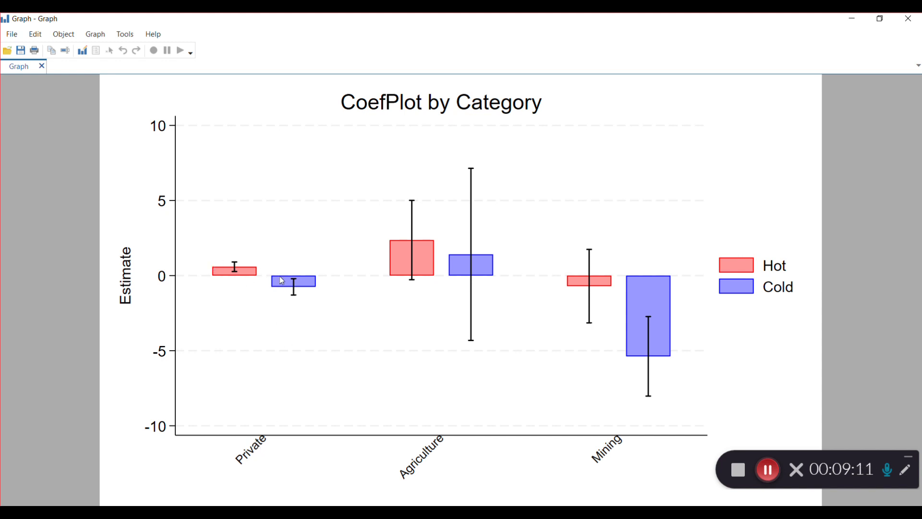
pyautogui.moveTo(581, 277)
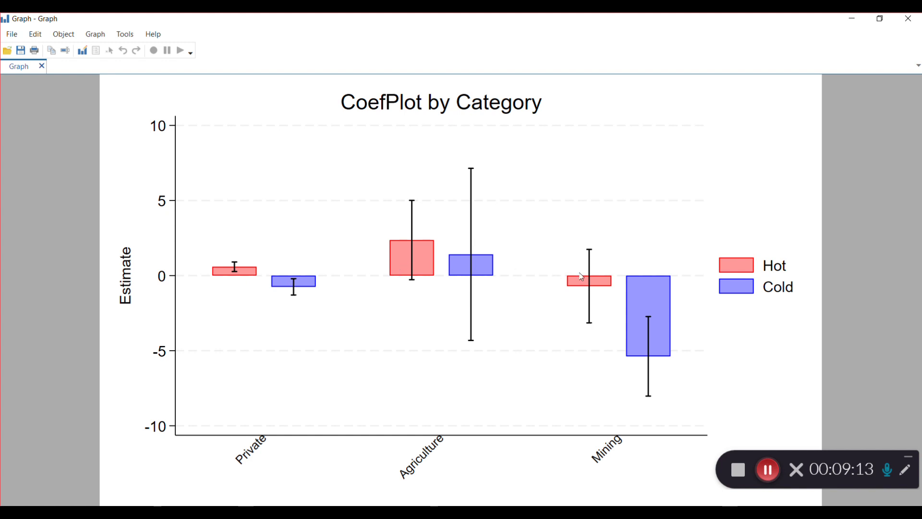
pyautogui.moveTo(561, 312)
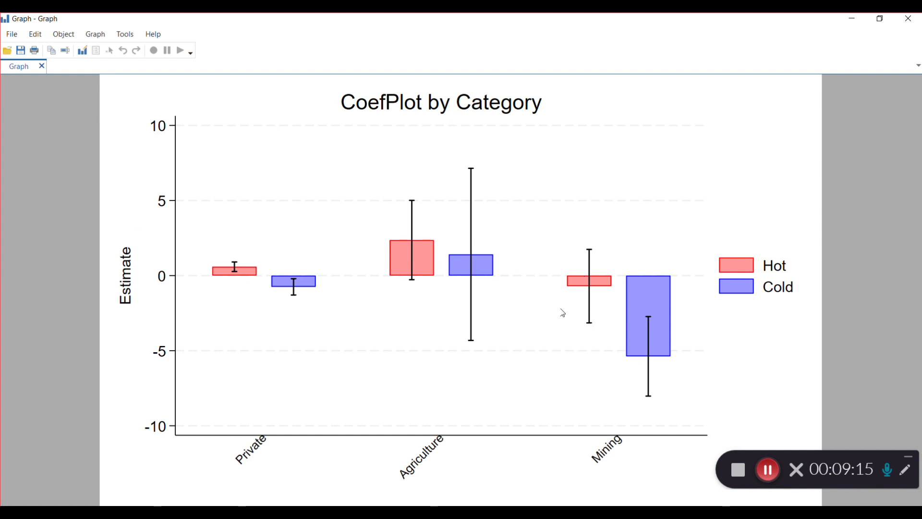
pyautogui.moveTo(224, 246)
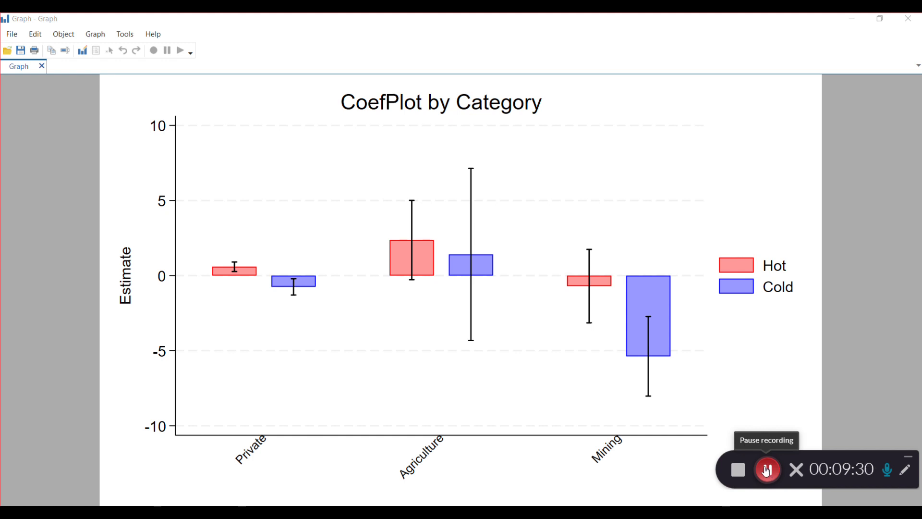
pyautogui.click(767, 470)
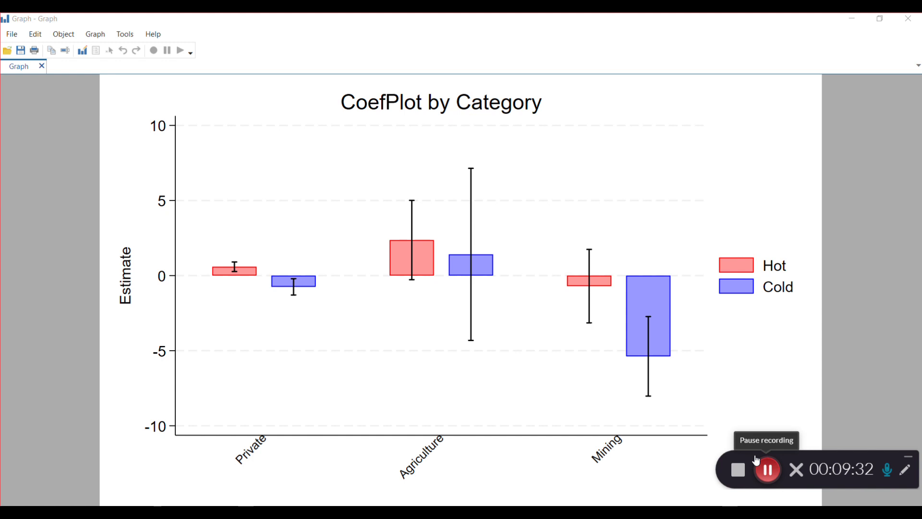